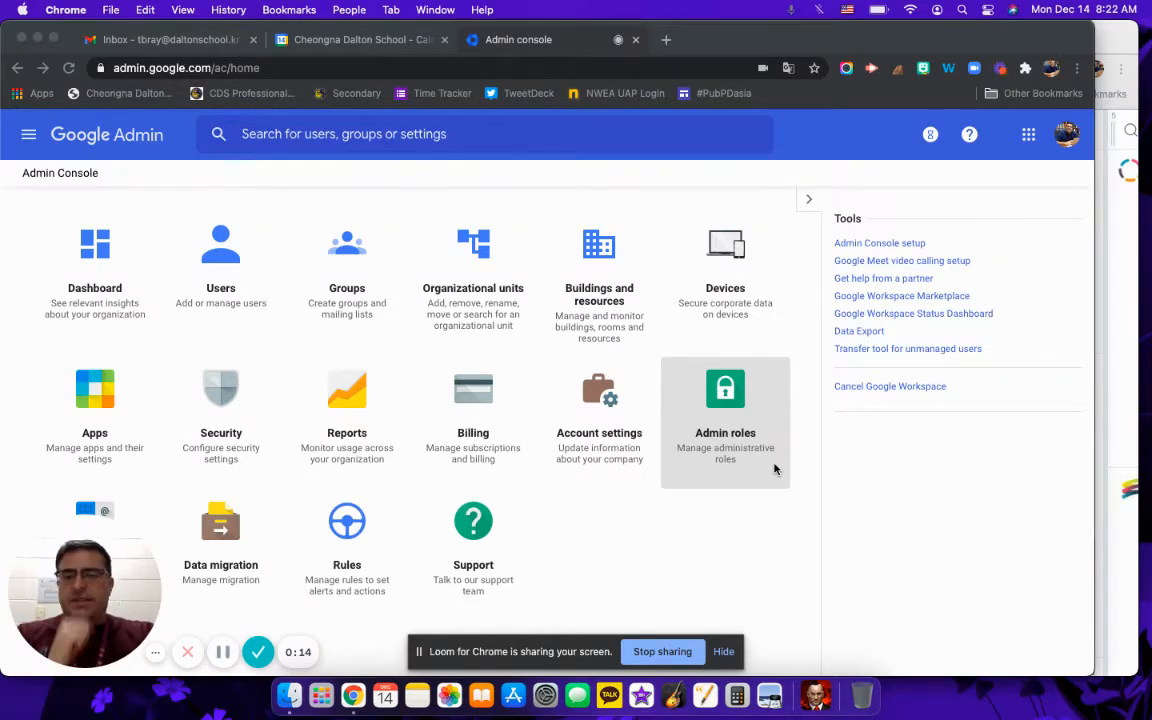
mouse_move(618, 304)
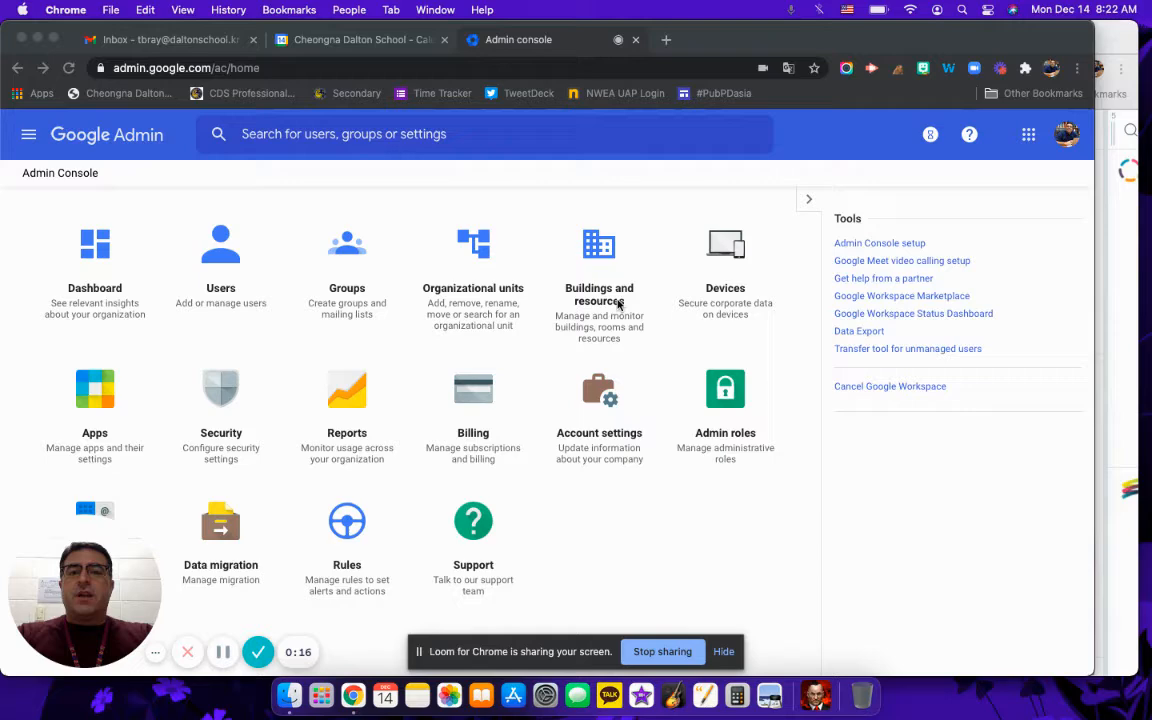
- Show the resource management list of all 81 calendar resources with buildings and floors
click(600, 270)
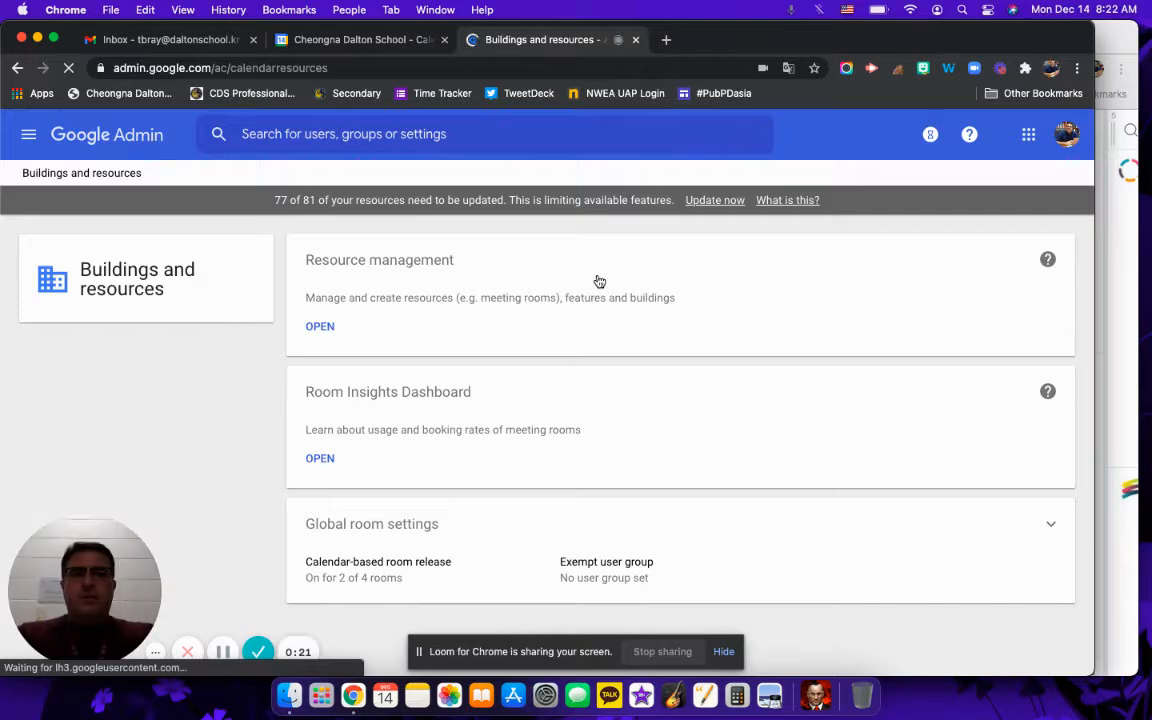
click(320, 326)
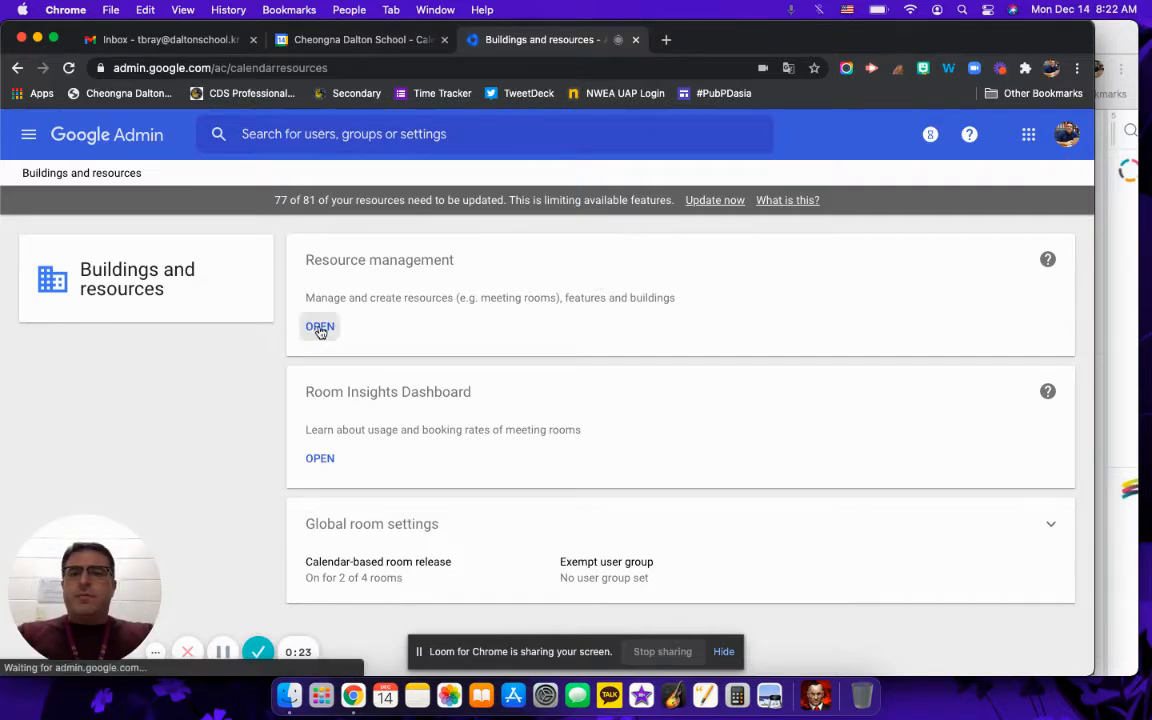
click(320, 326)
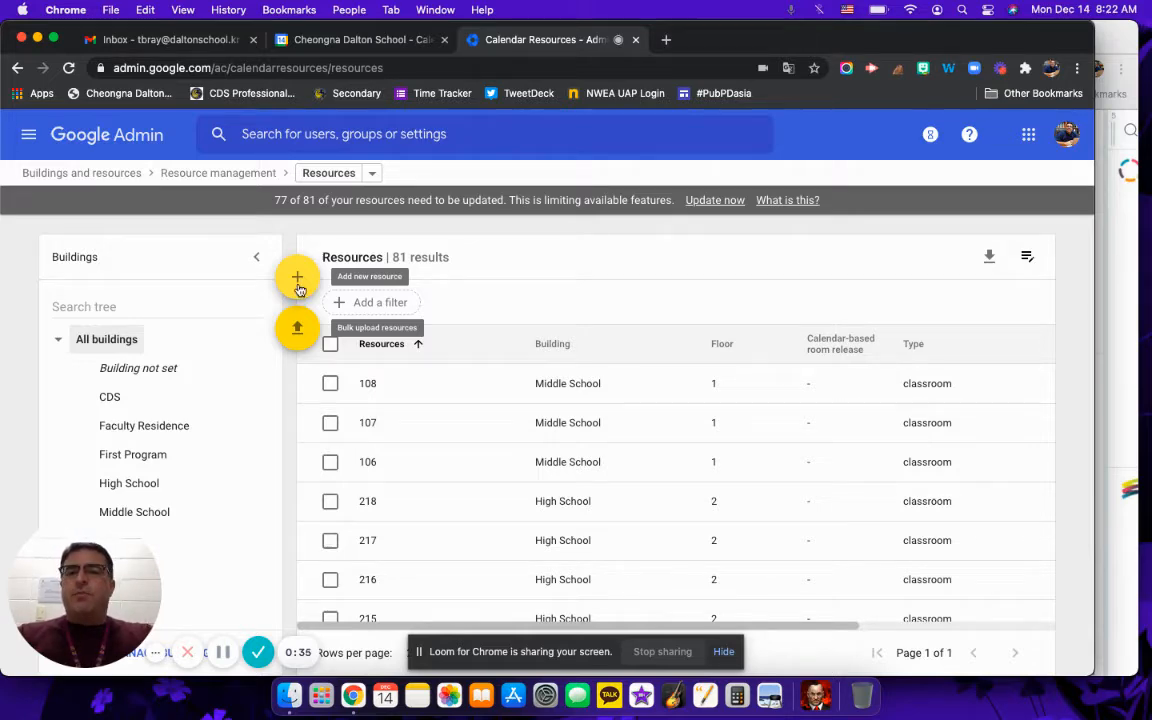
click(296, 328)
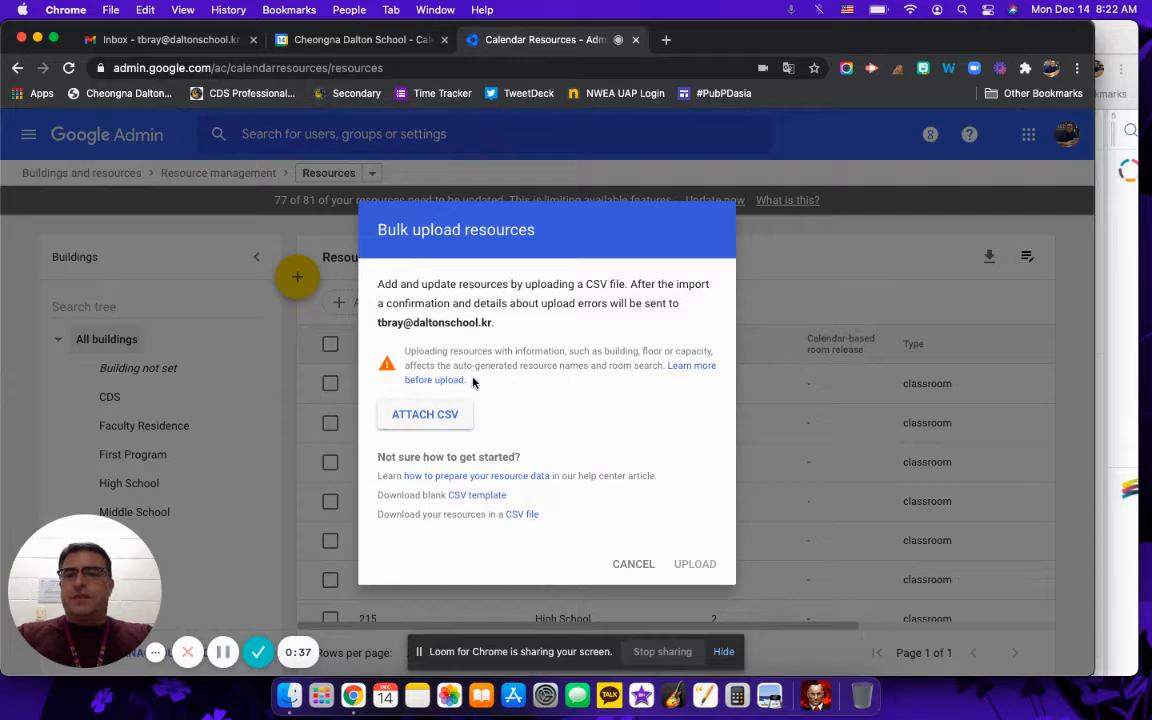
mouse_move(632, 564)
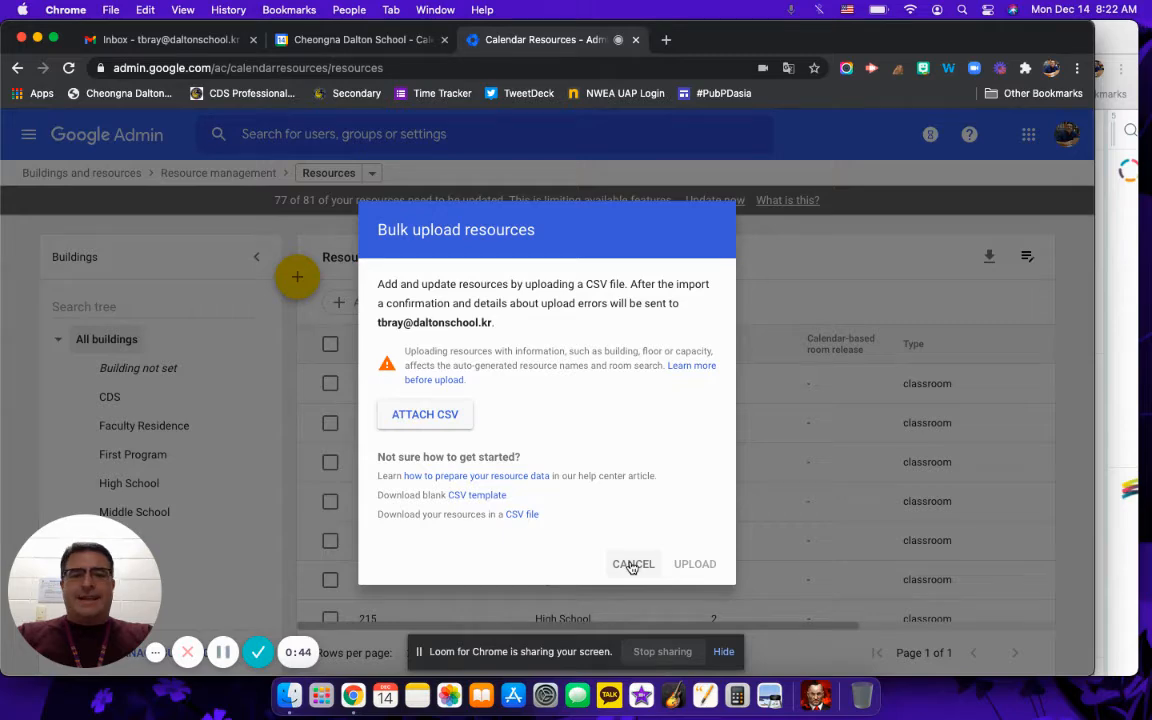
click(632, 564)
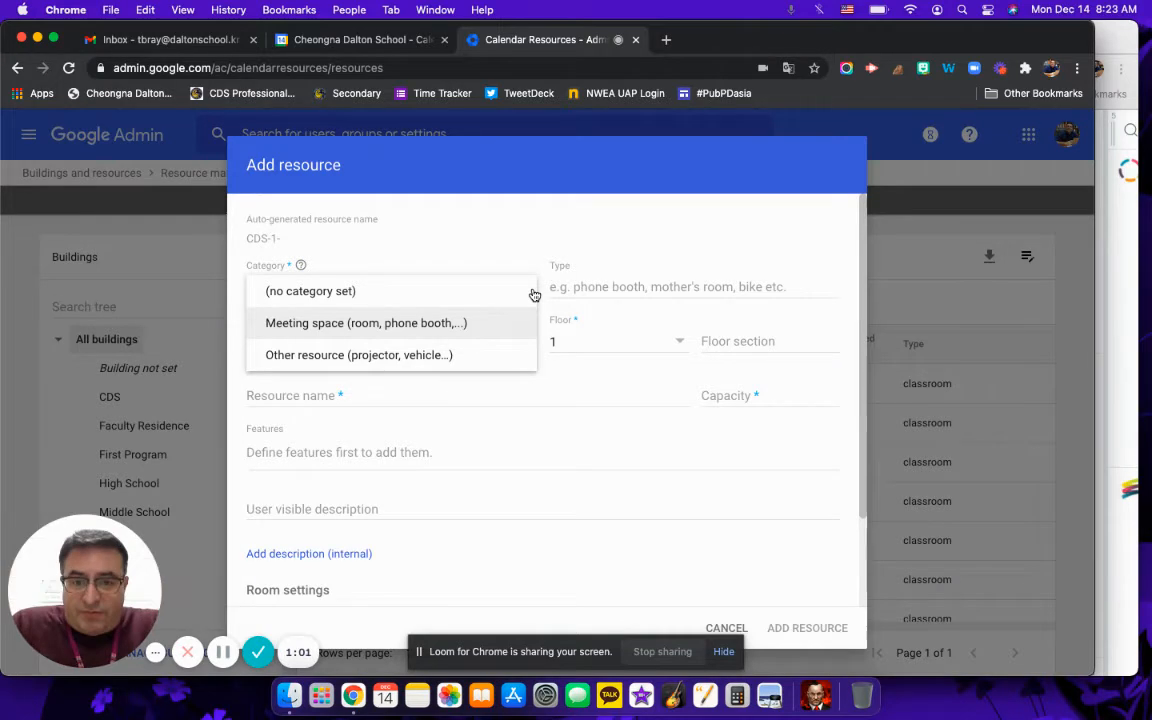
mouse_move(464, 318)
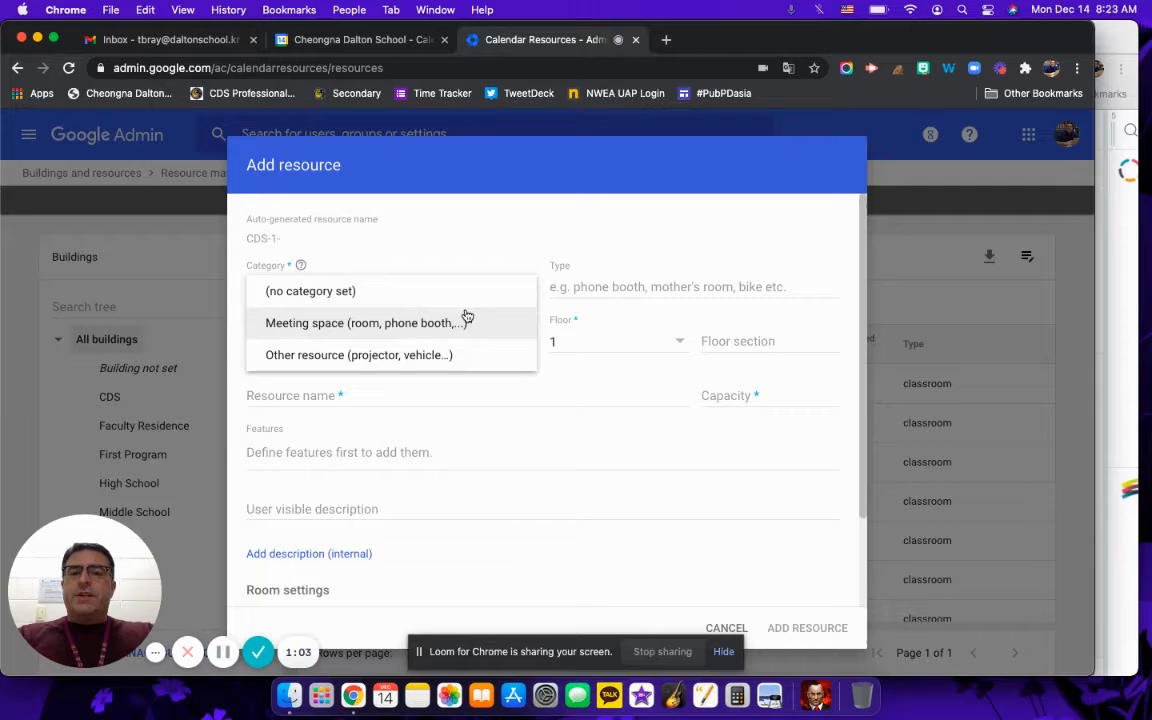
mouse_move(428, 290)
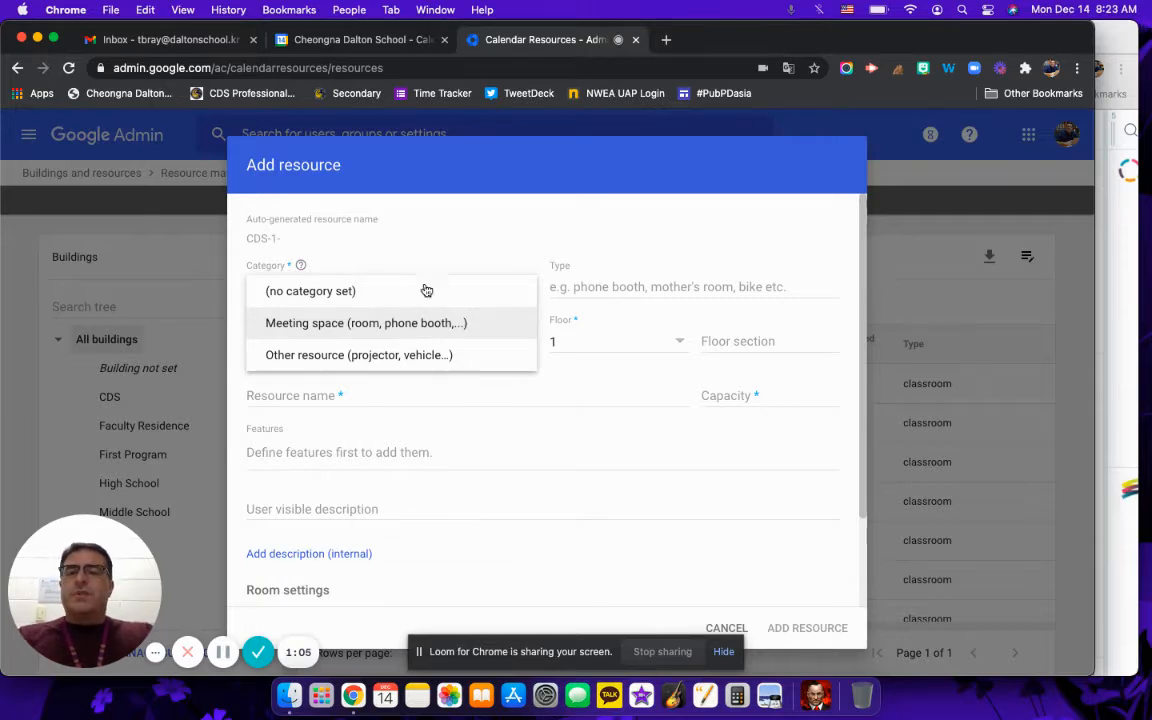
- Fill the new resource as a Meeting space in building CDS on floor 1
click(366, 322)
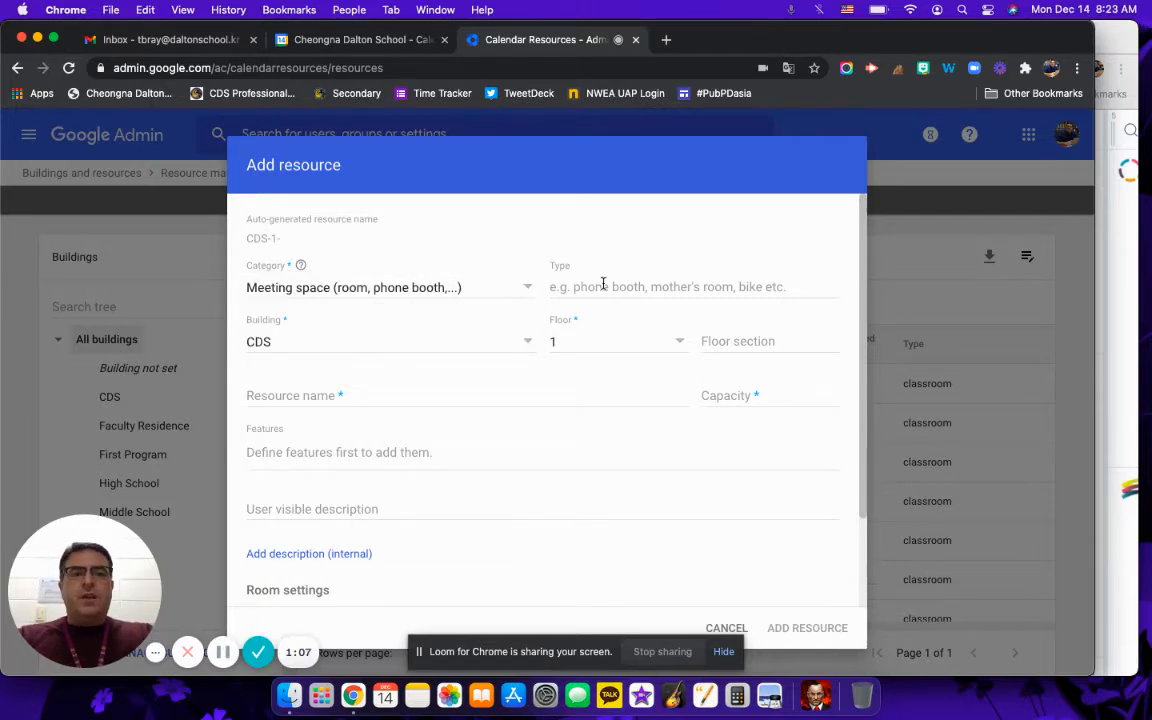
click(668, 288)
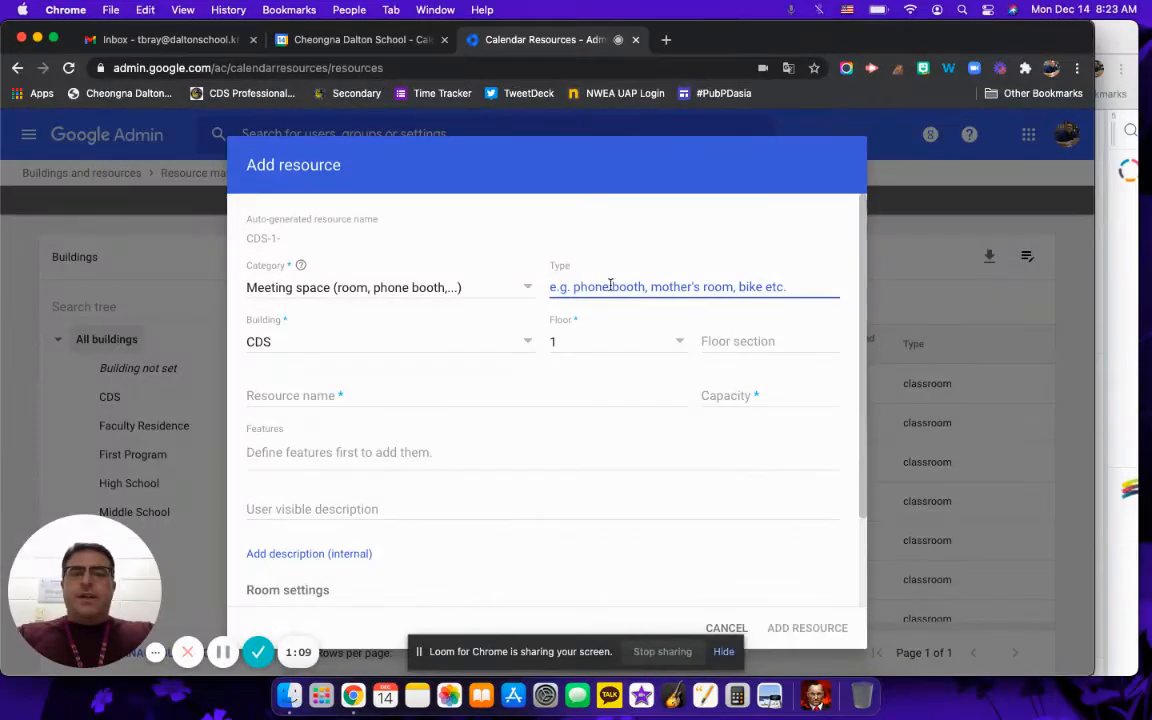
mouse_move(474, 356)
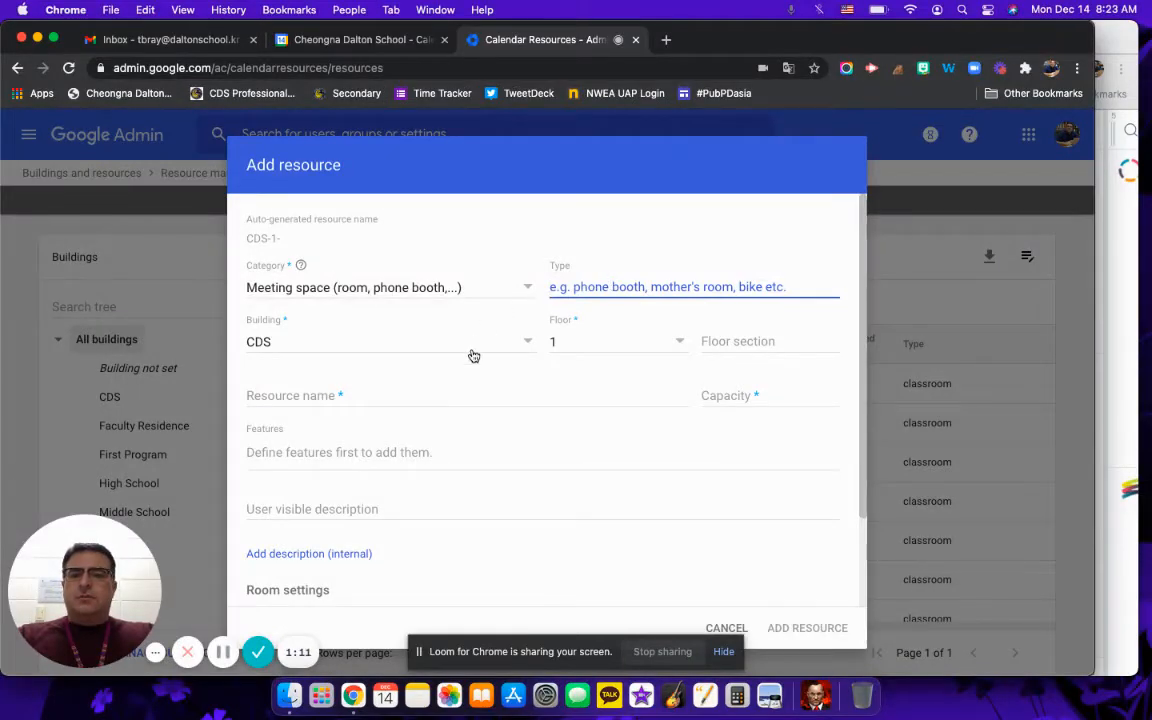
click(390, 340)
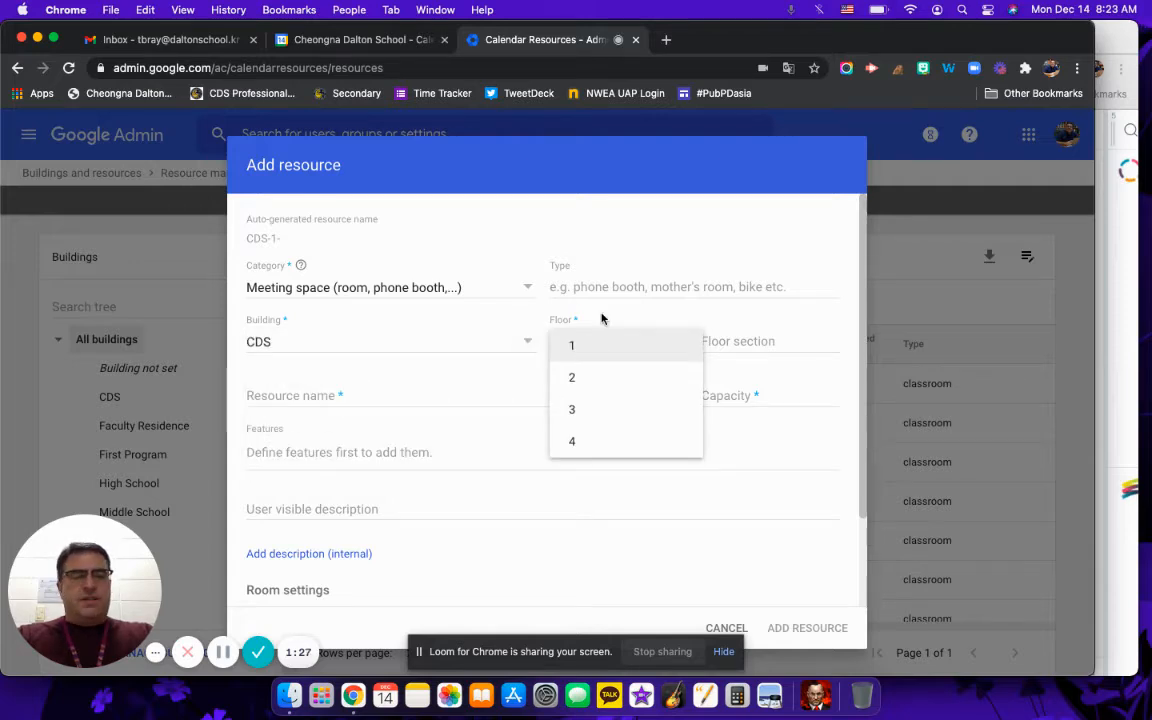
click(572, 344)
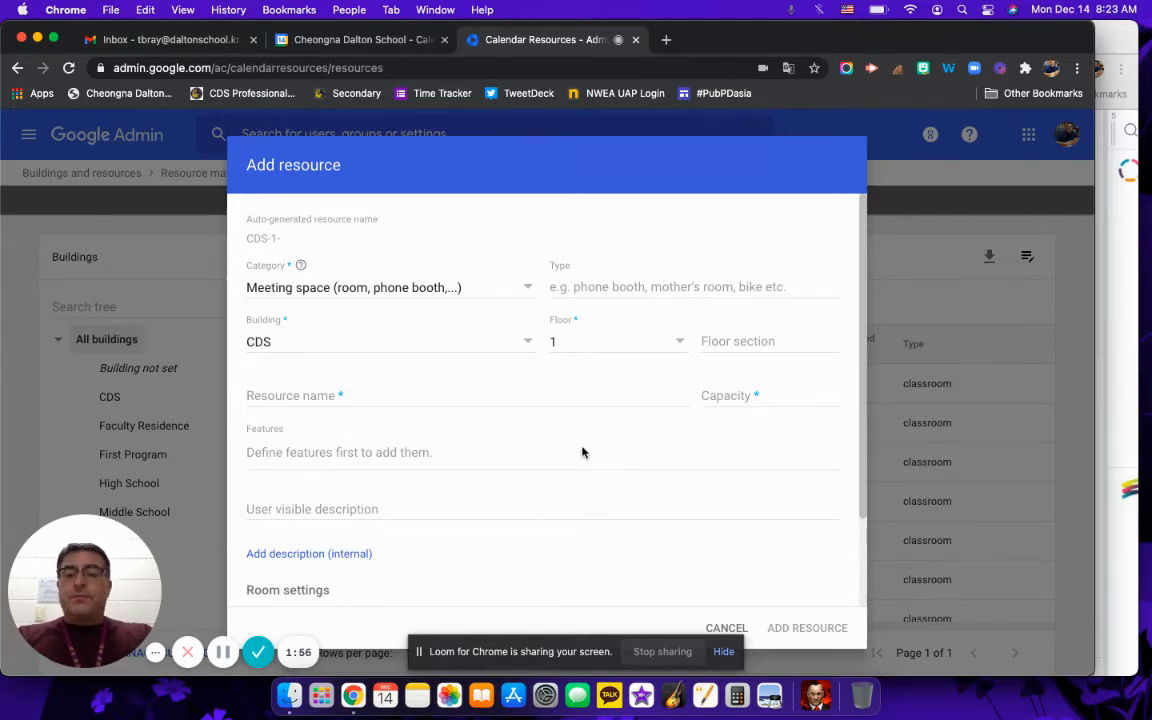
mouse_move(472, 460)
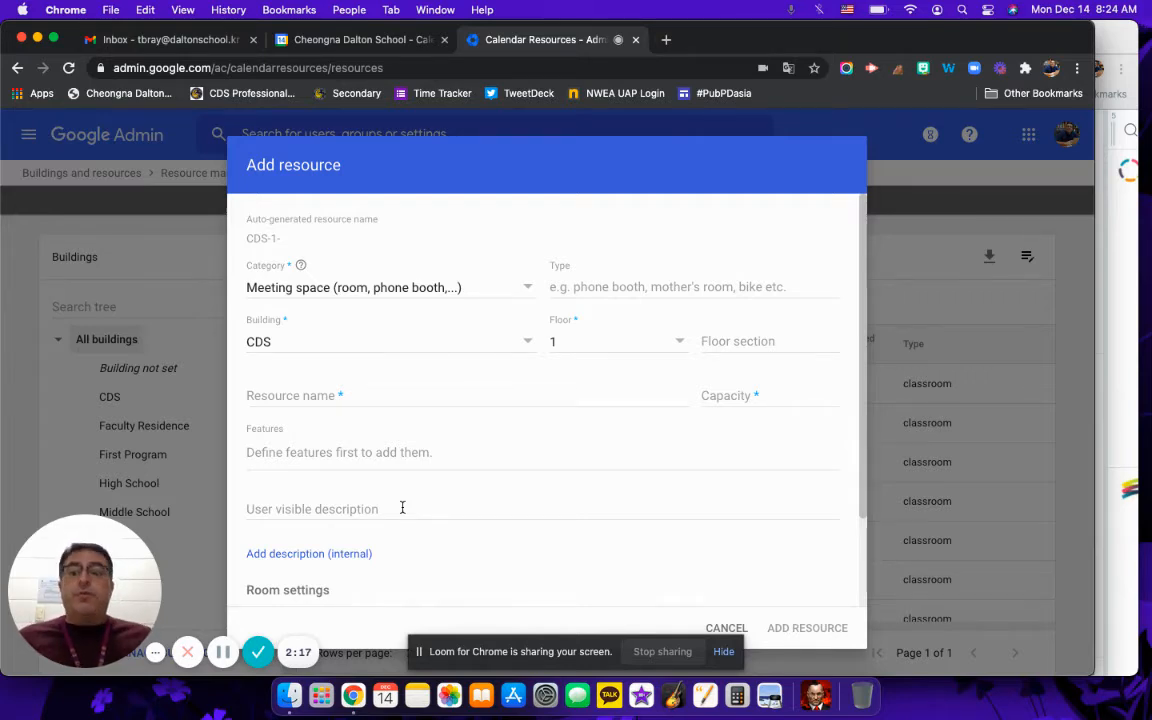
- Review the remaining fields and close the Add resource dialog without saving
scroll(down, 3)
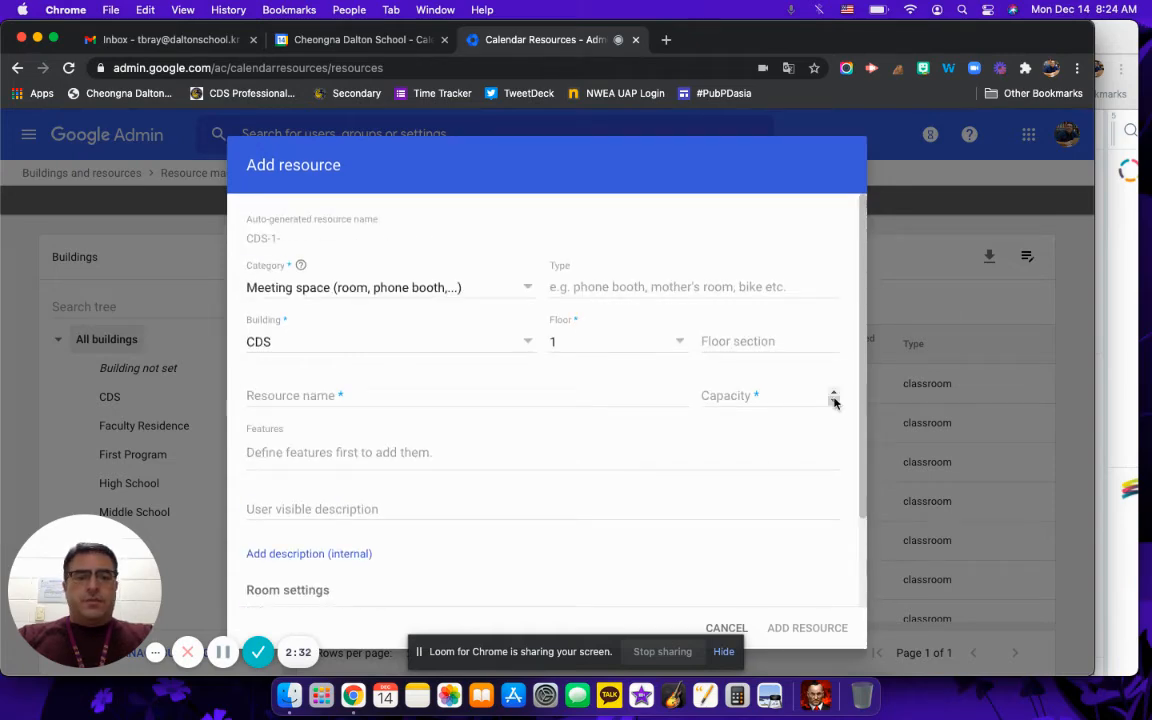
click(726, 628)
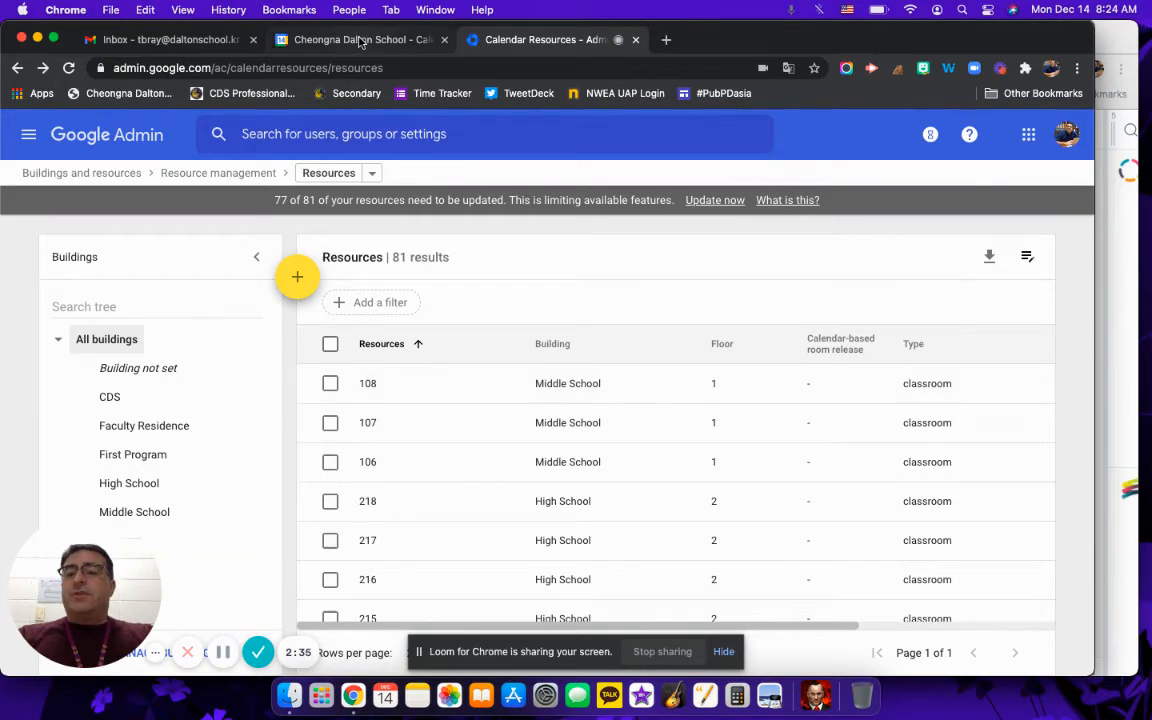
- Start a new Calendar event and bring up its rooms and resources picker
click(350, 40)
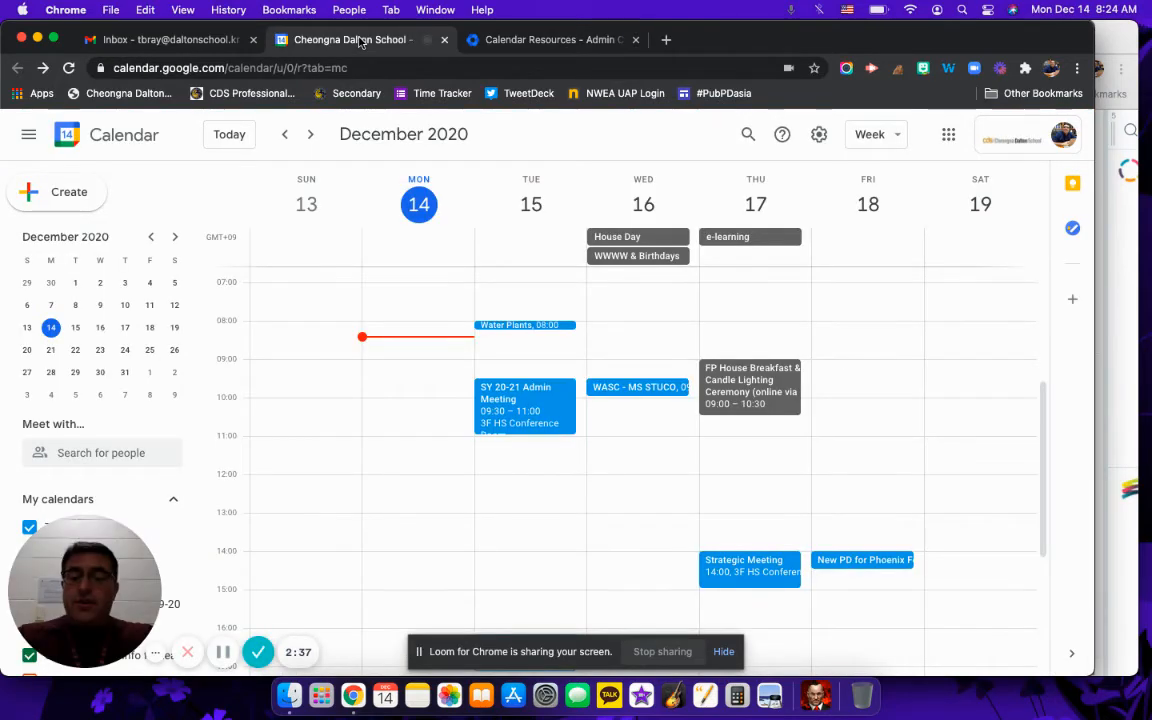
mouse_move(408, 312)
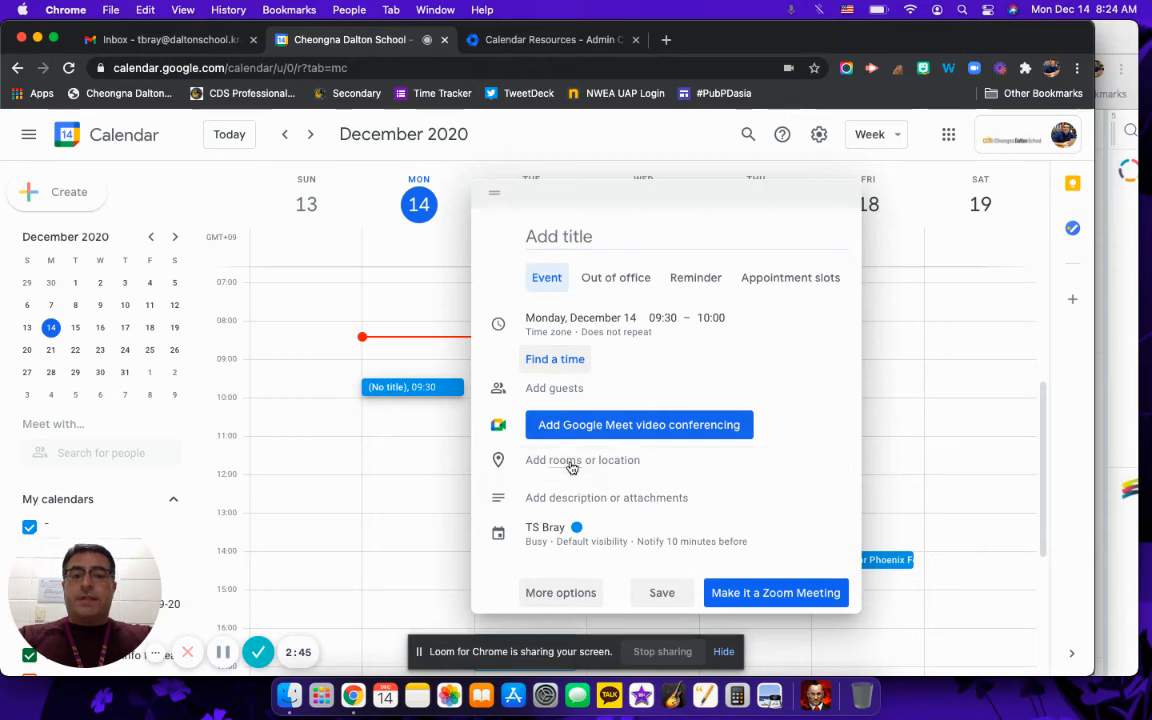
click(582, 460)
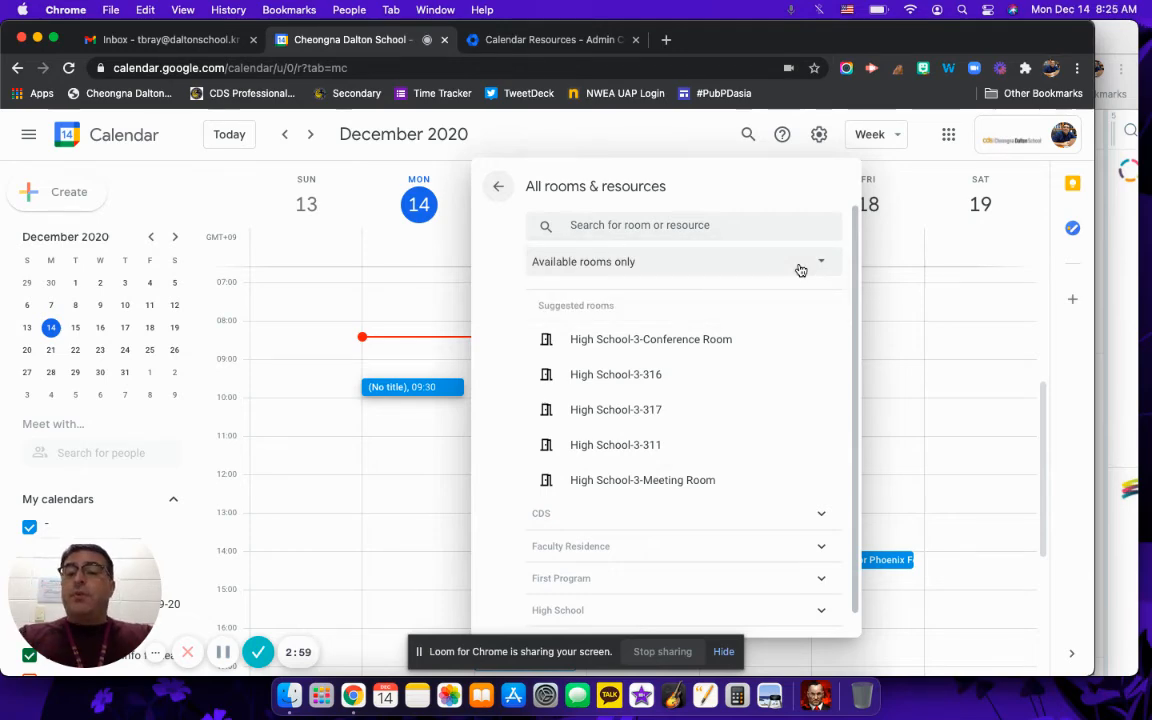
mouse_move(780, 370)
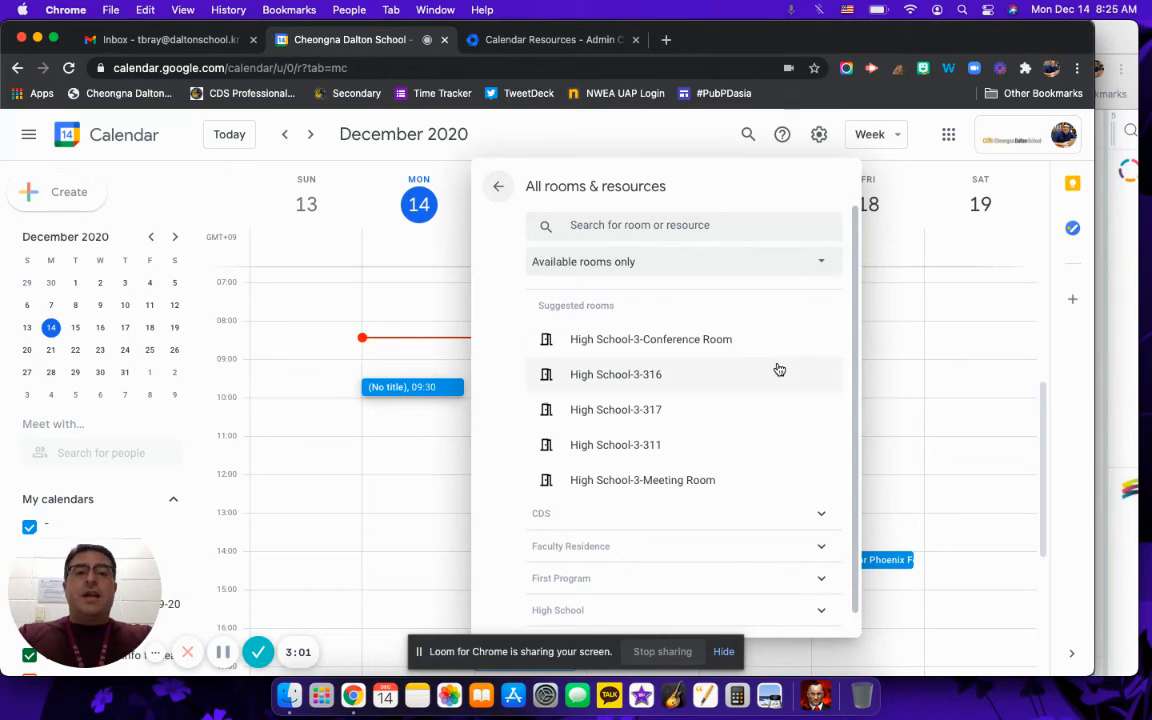
- Browse the rooms listed under the CDS building group
scroll(down, 3)
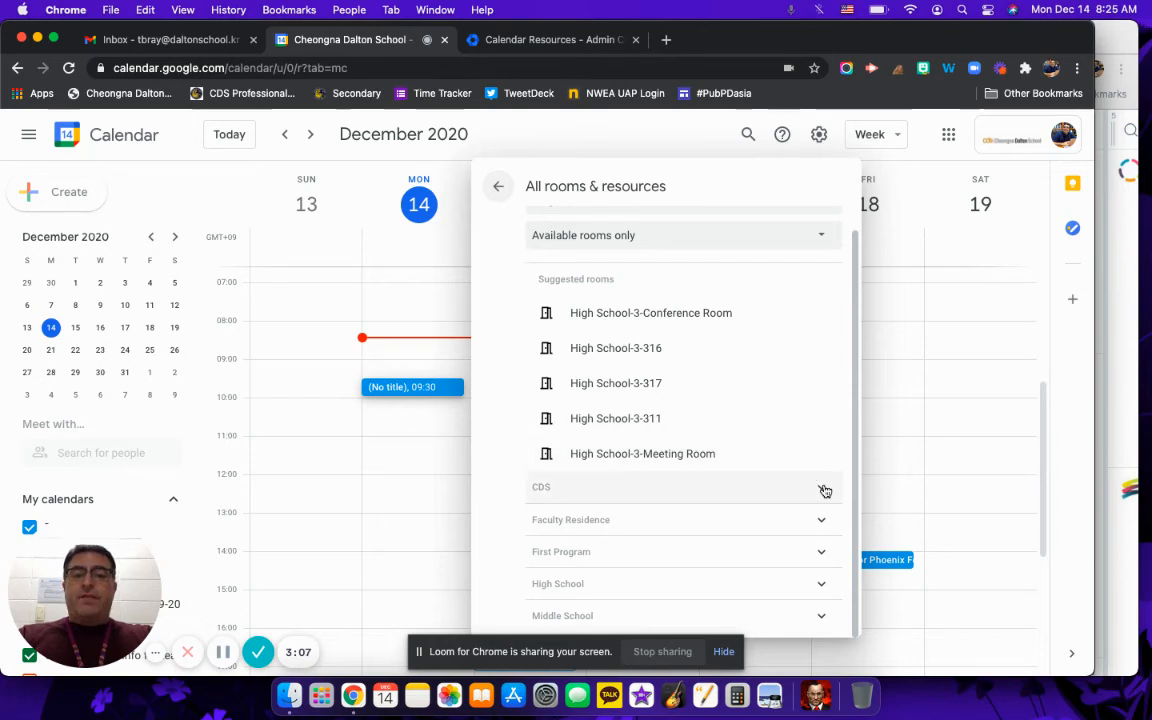
click(820, 488)
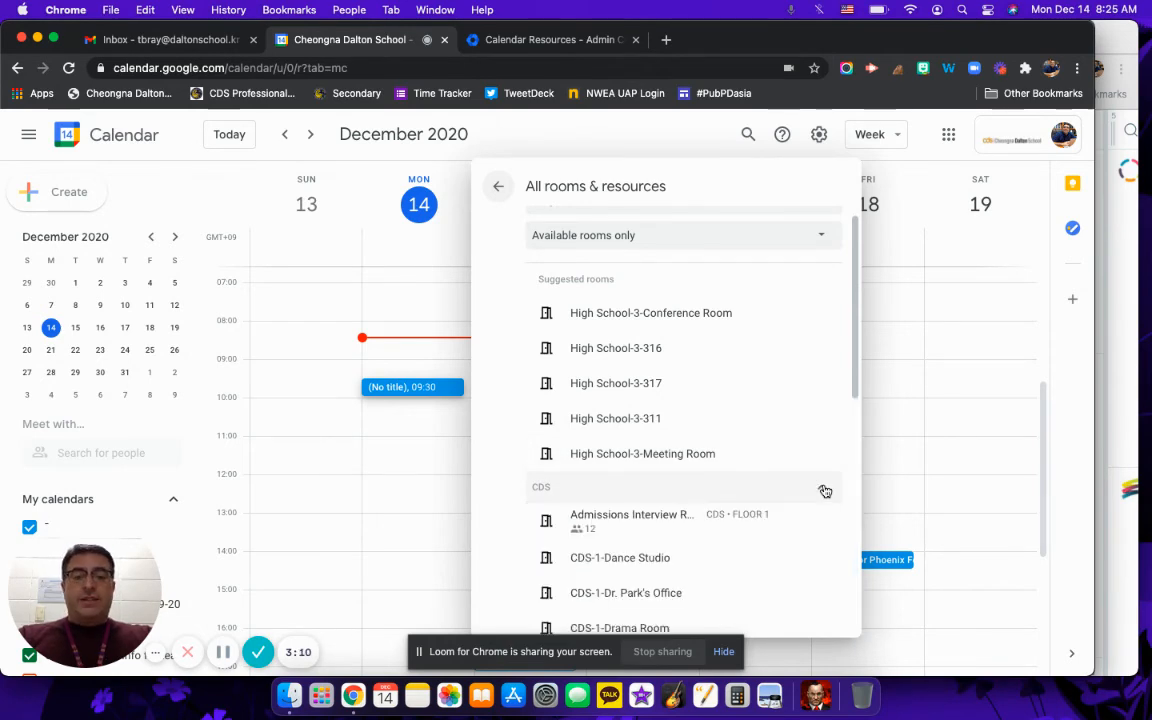
scroll(down, 3)
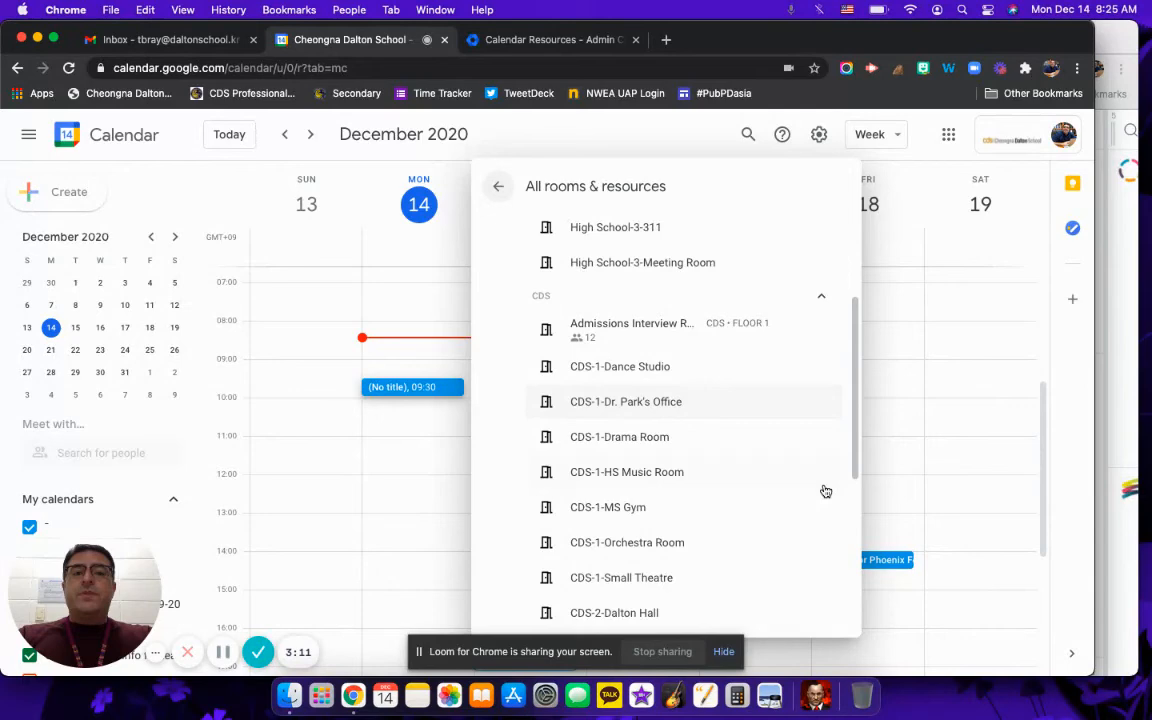
scroll(down, 3)
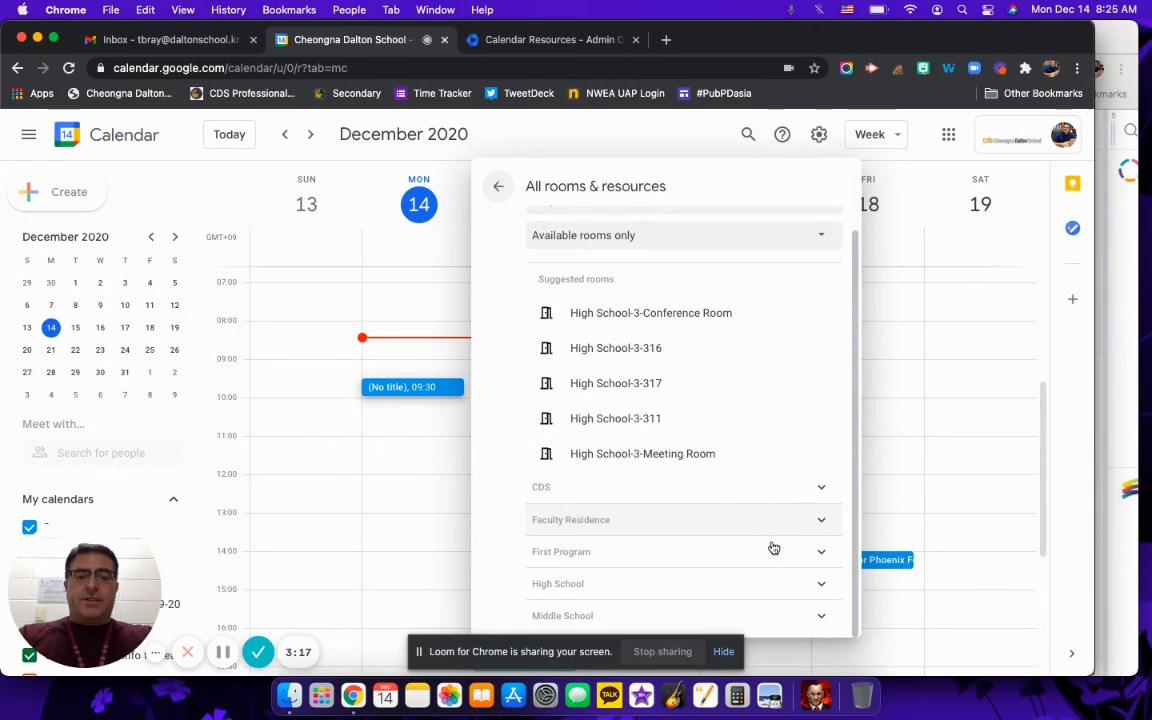
mouse_move(772, 614)
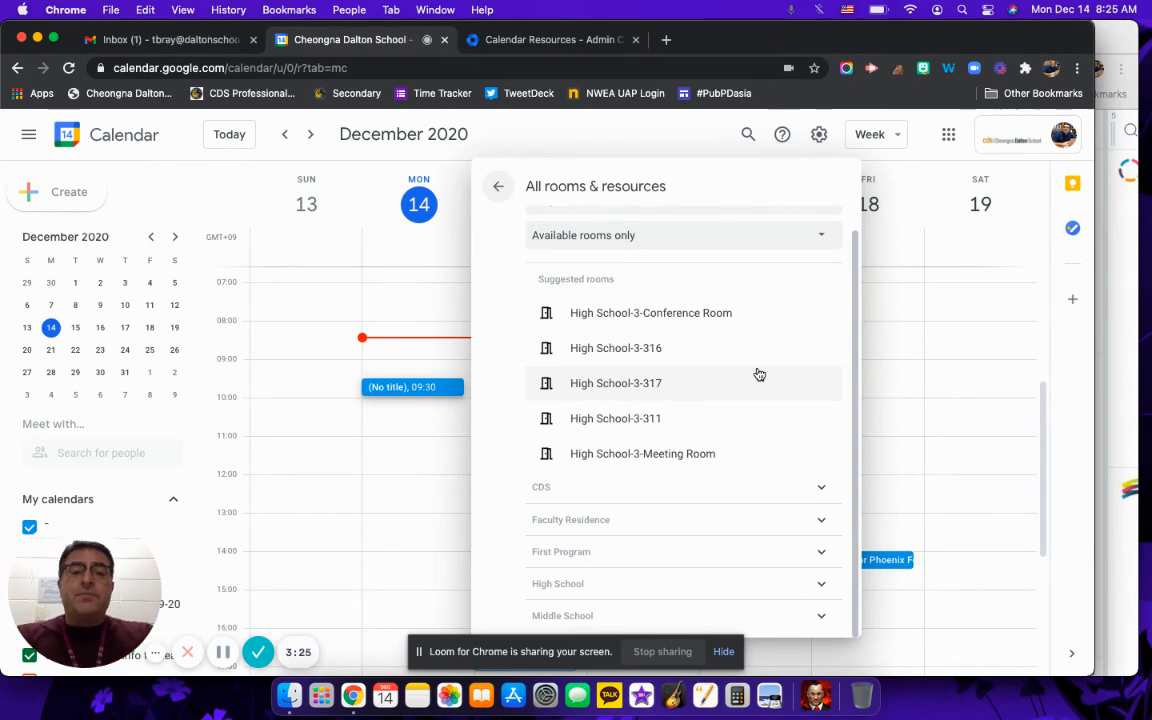
mouse_move(630, 238)
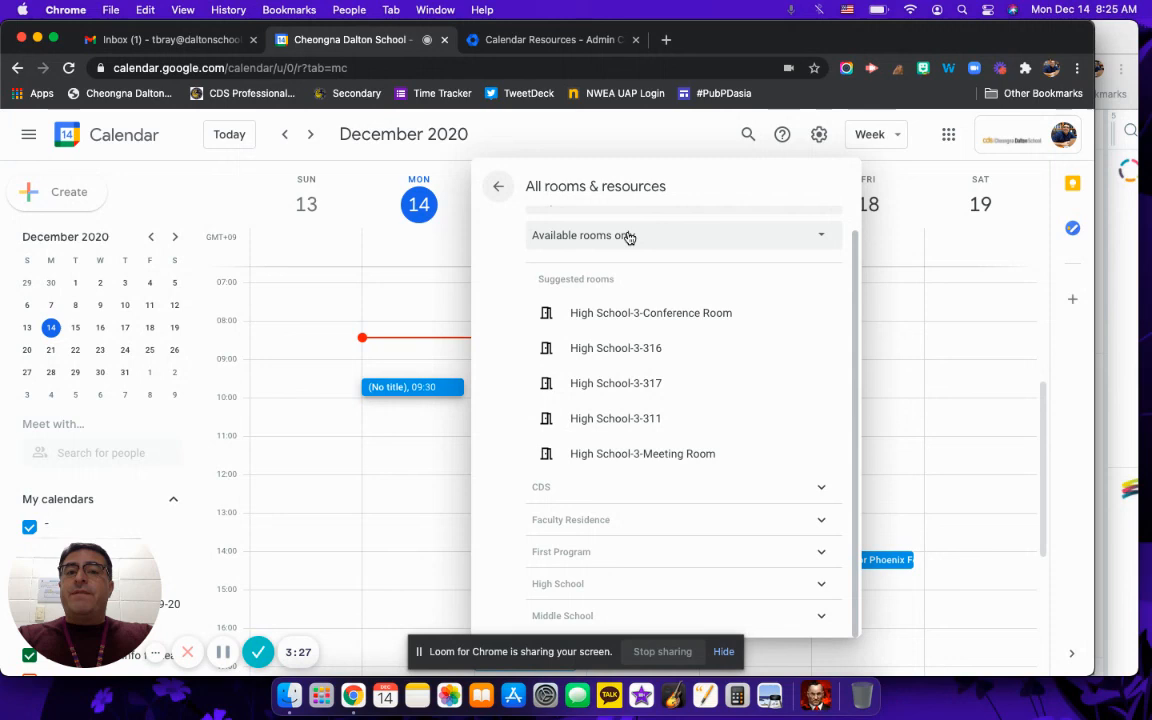